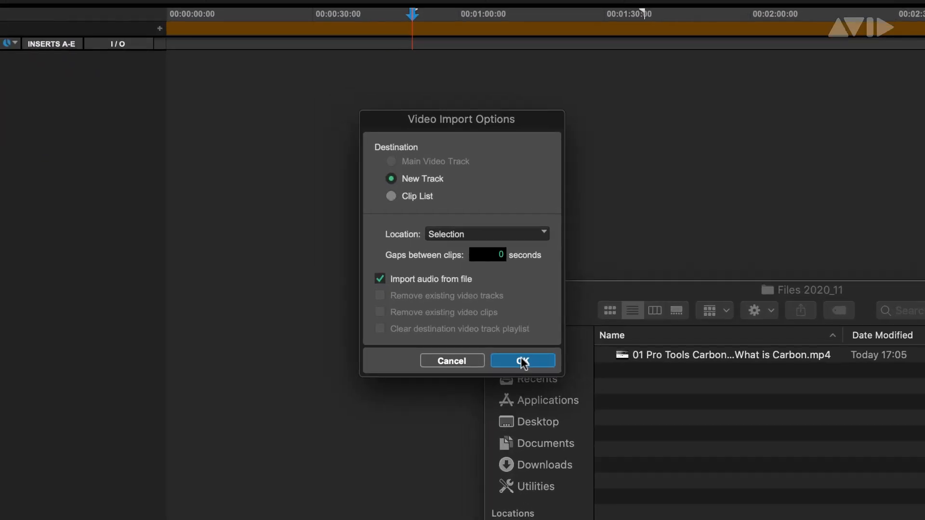
- Confirm the Video Import Options, sending the MP4 to a new track with its audio
click(521, 360)
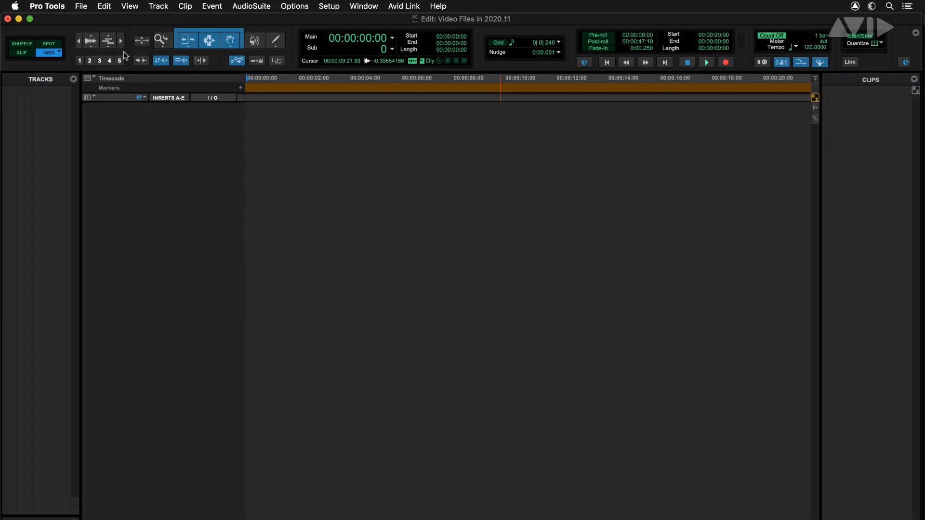
- Import the MPEG_XDCAM-HD_colorbar.mxf video from the File menu onto a new track
click(80, 6)
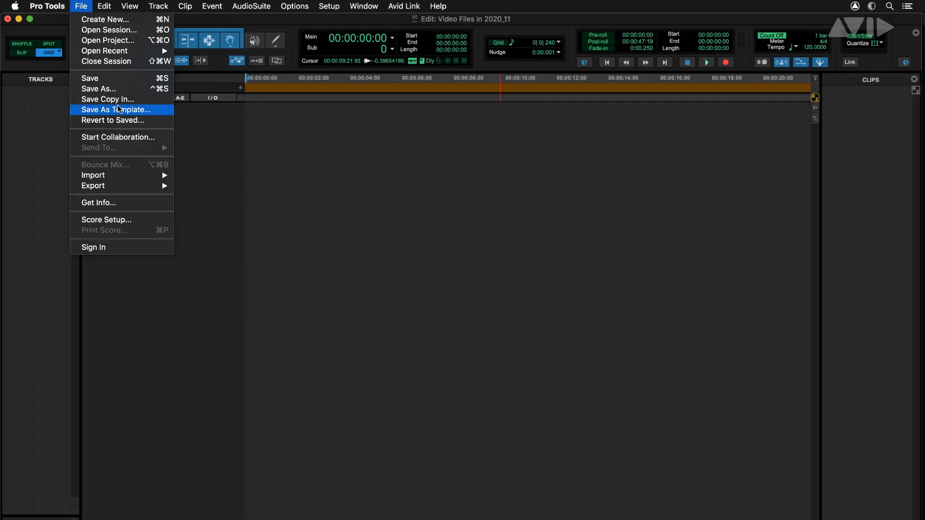
mouse_move(93, 175)
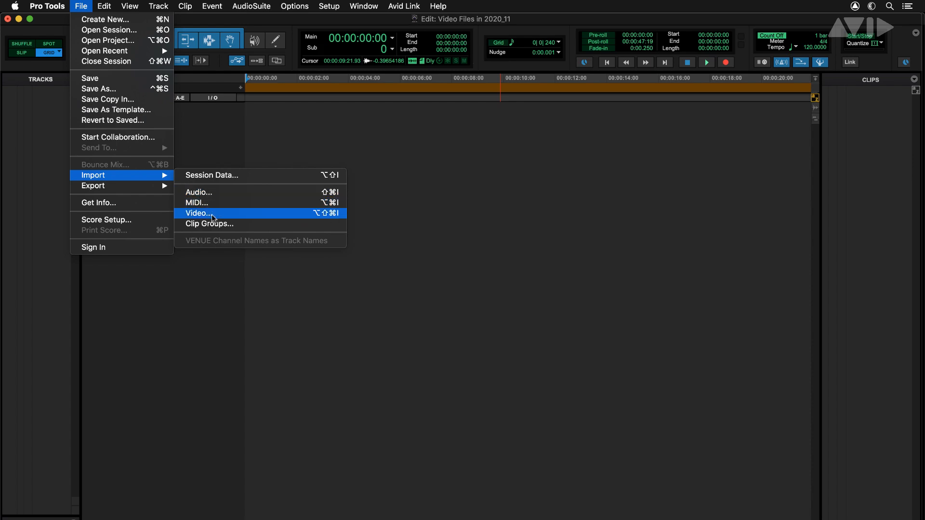
click(199, 213)
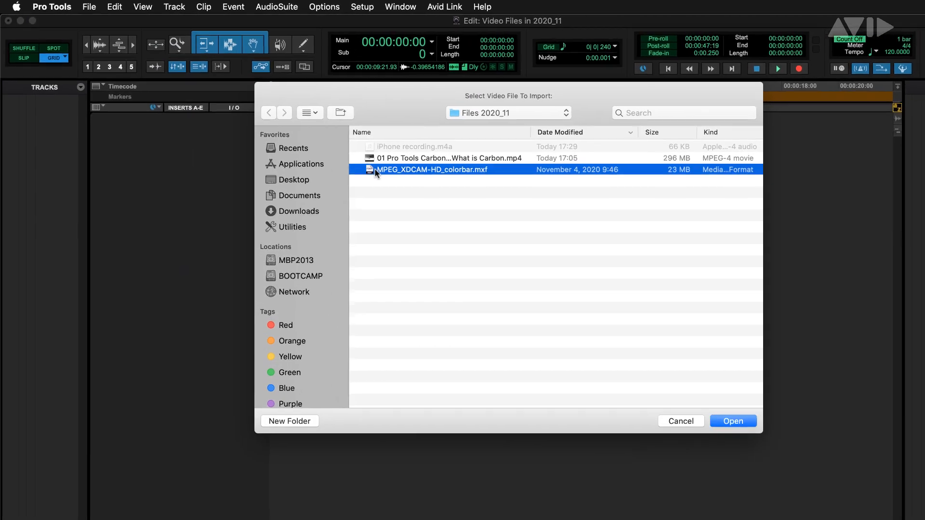
click(733, 421)
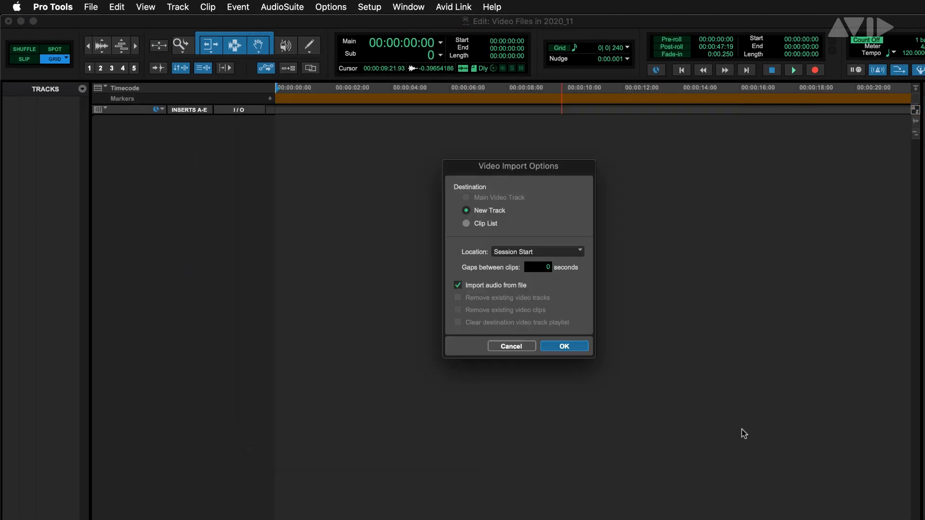
mouse_move(573, 348)
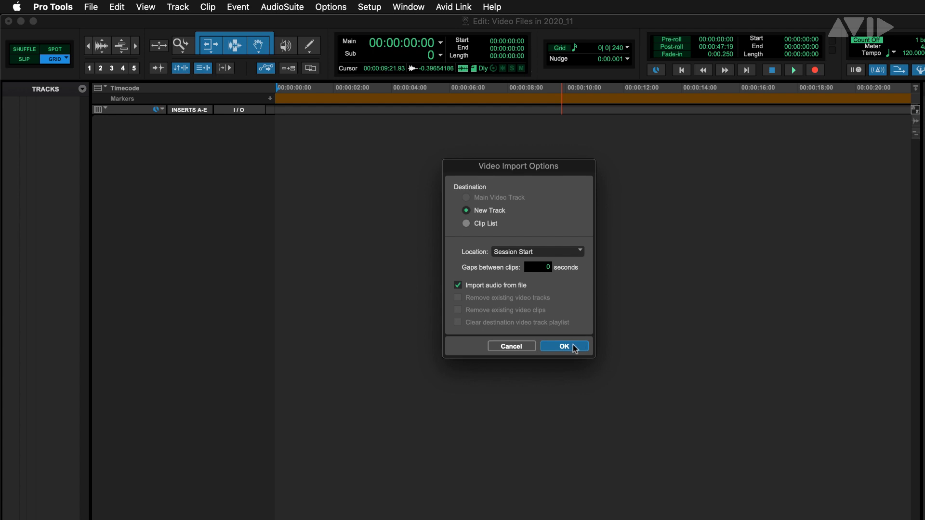
click(563, 346)
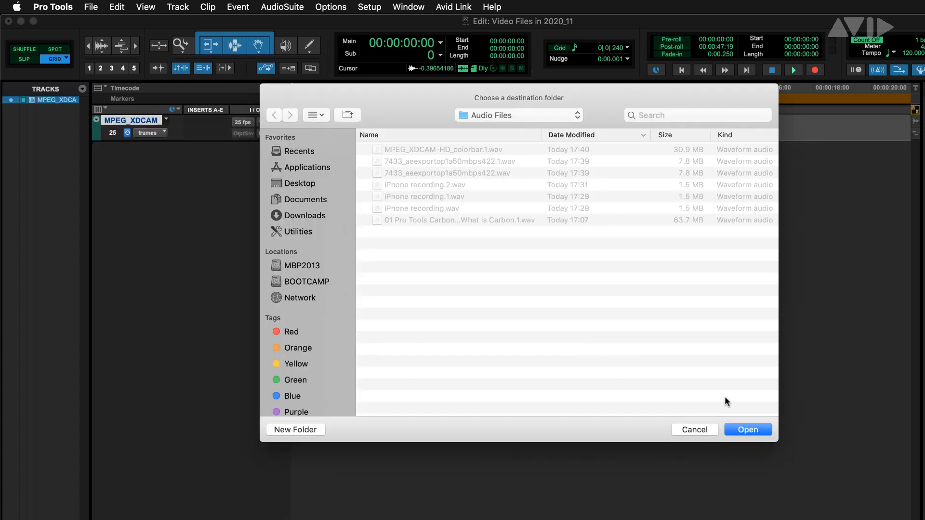
- Accept the Audio Files folder and import all listed audio tracks alongside the video
click(746, 429)
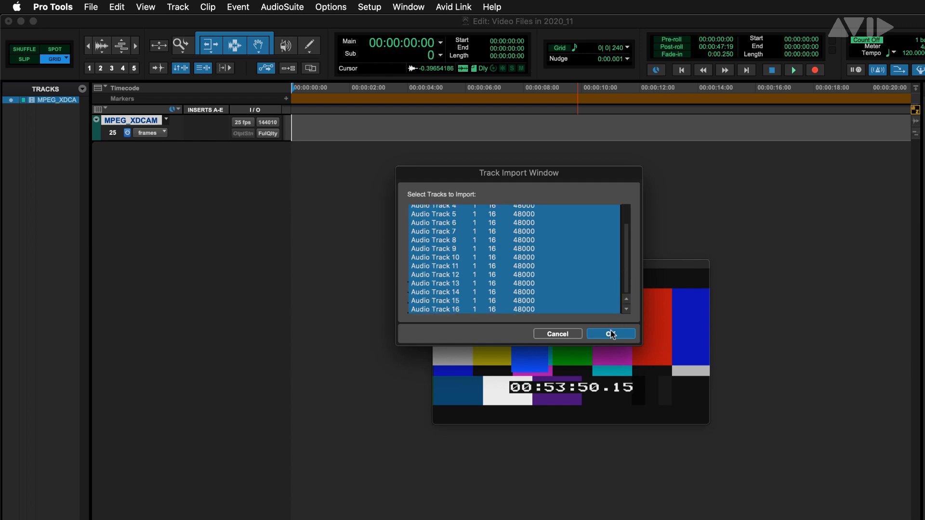
click(609, 333)
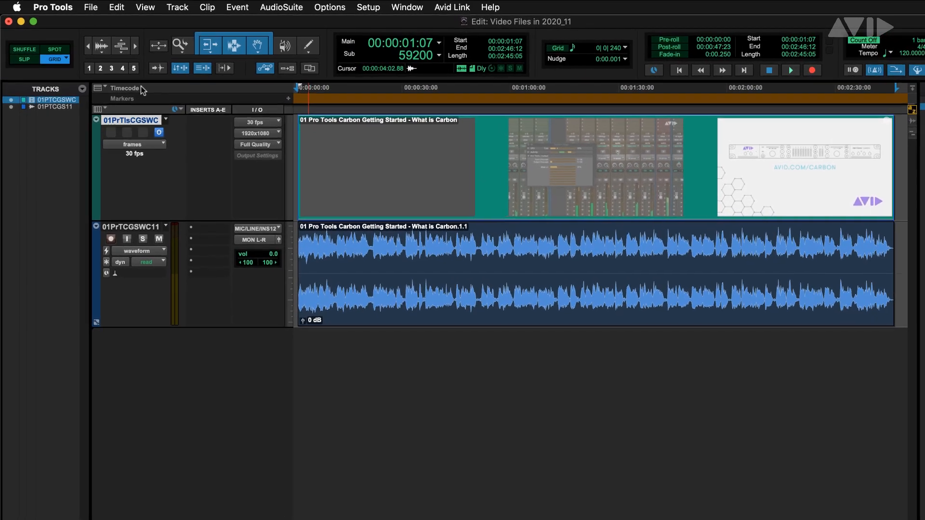
- Start a Bounce Mix and choose MOV (Public Beta) as the file type, raising the beta notice
click(91, 8)
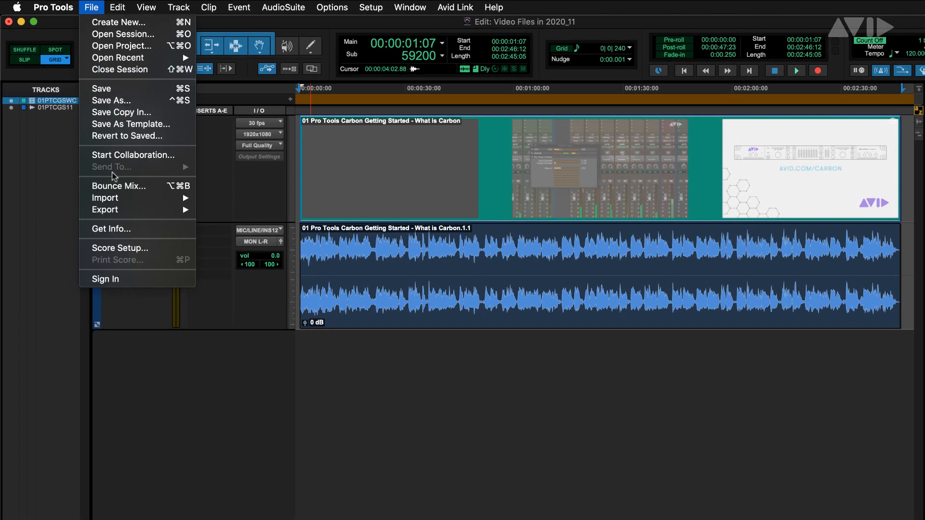
click(118, 186)
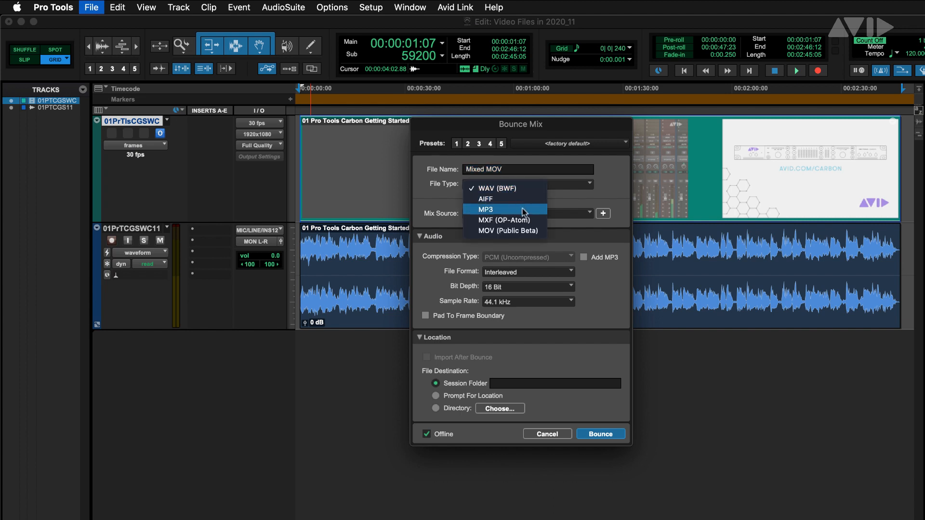
mouse_move(540, 231)
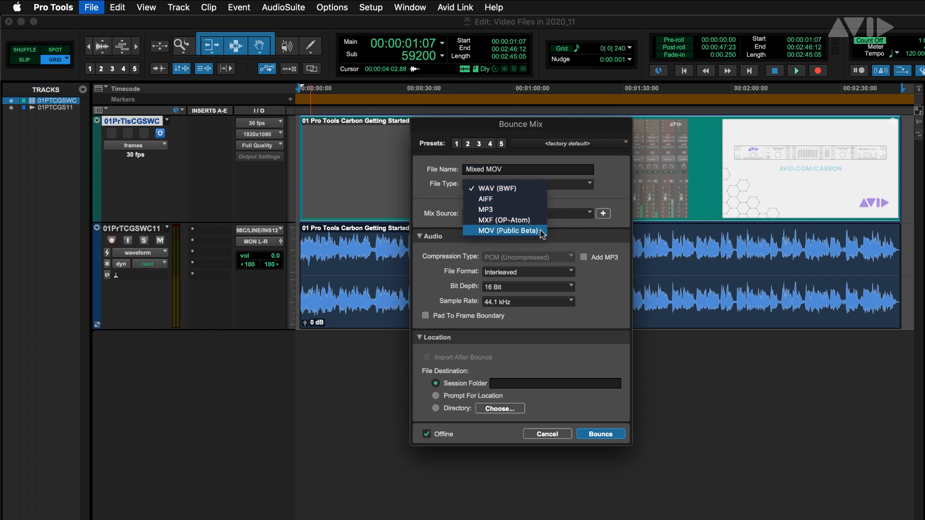
click(507, 231)
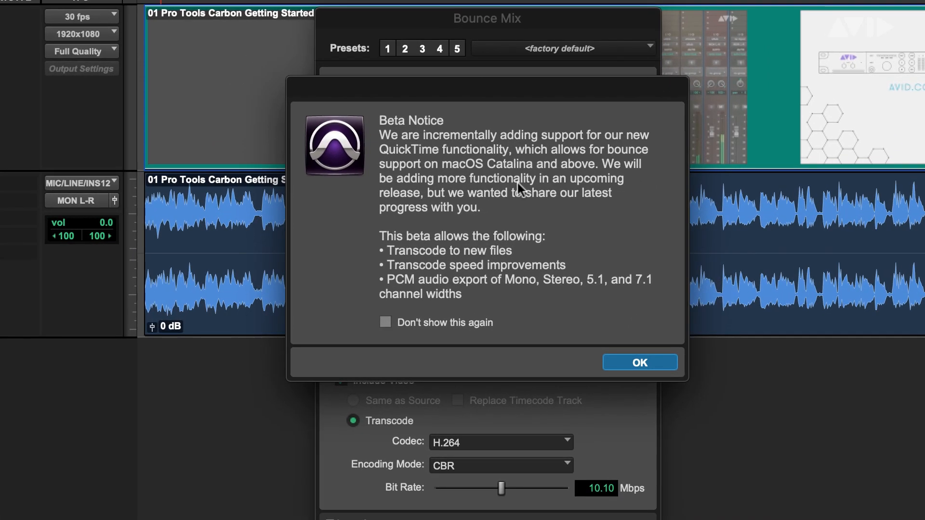
mouse_move(645, 367)
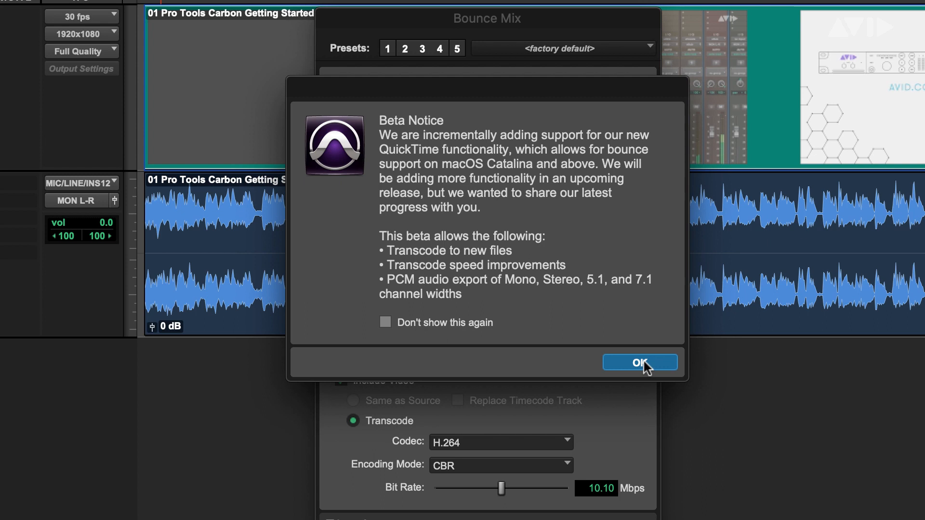
- Dismiss the beta notice, try DNxHD and ProRes codecs, then settle on H.264 video
click(639, 363)
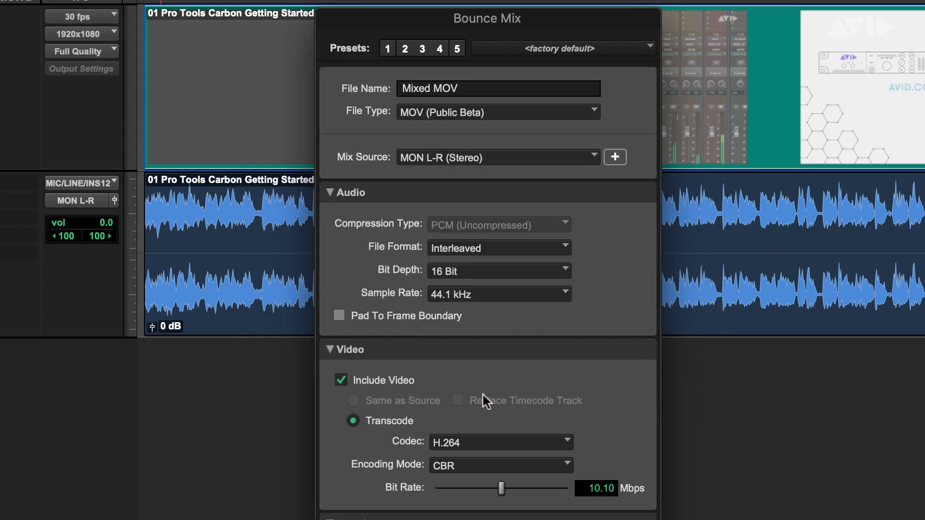
mouse_move(430, 412)
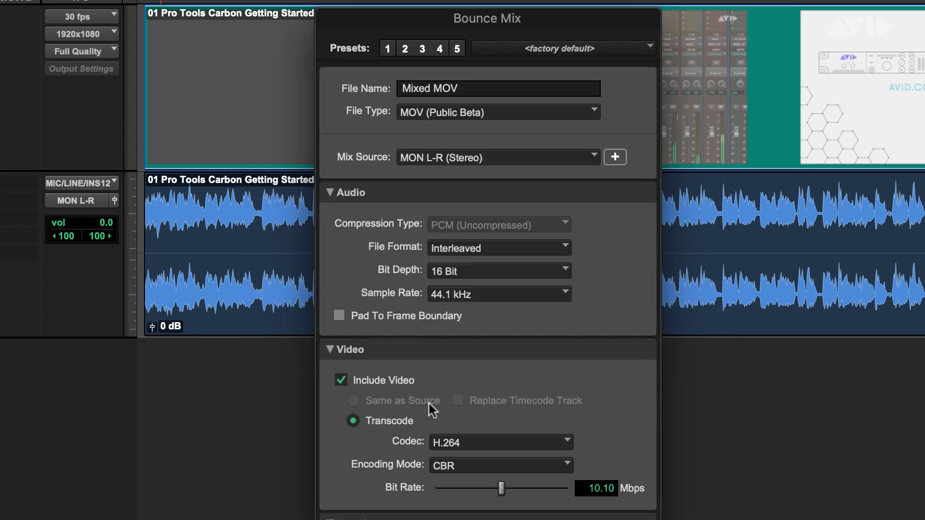
mouse_move(510, 408)
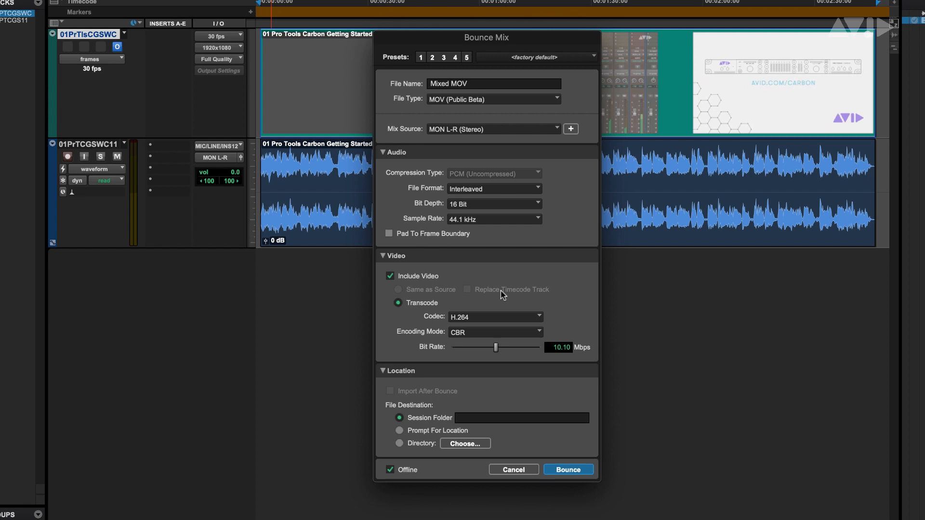
mouse_move(509, 317)
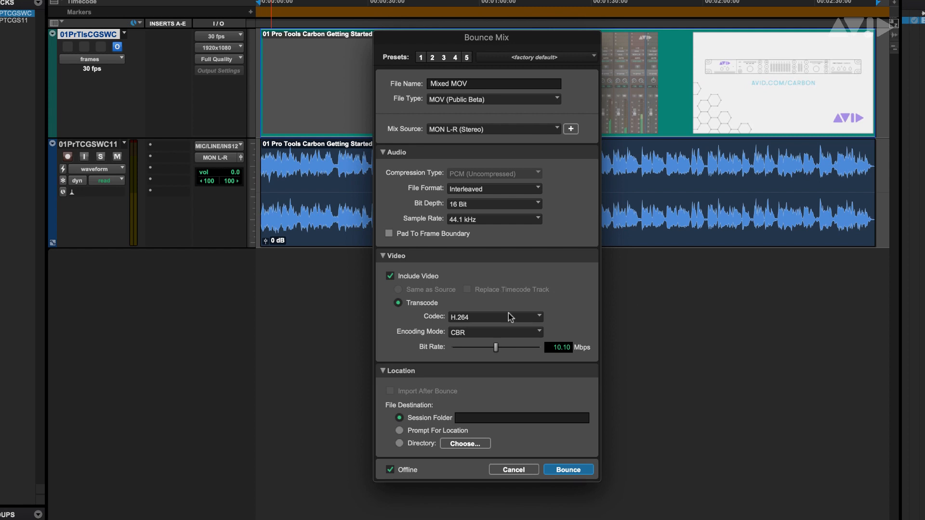
click(494, 317)
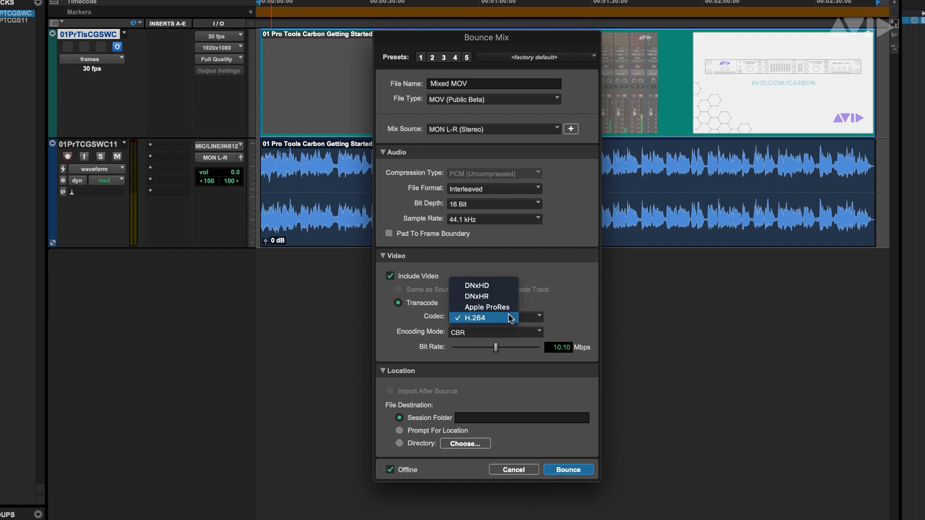
click(475, 285)
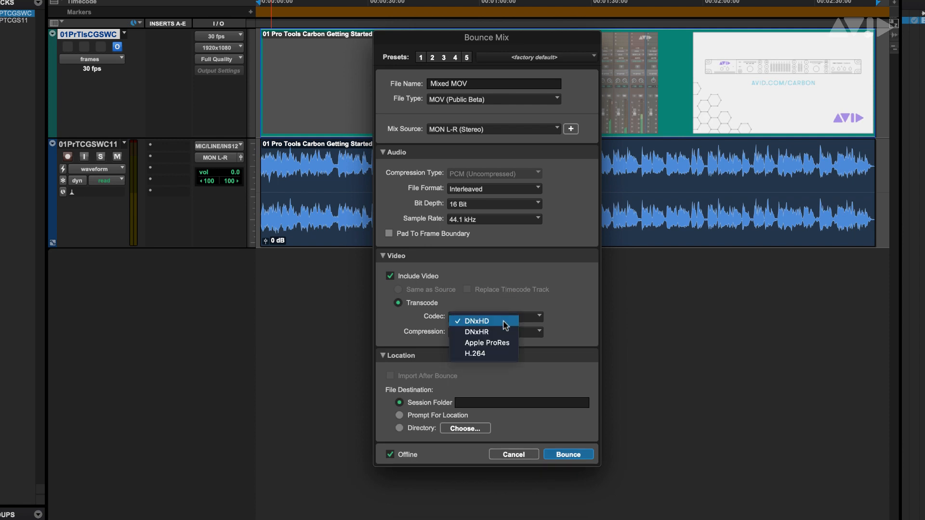
click(487, 343)
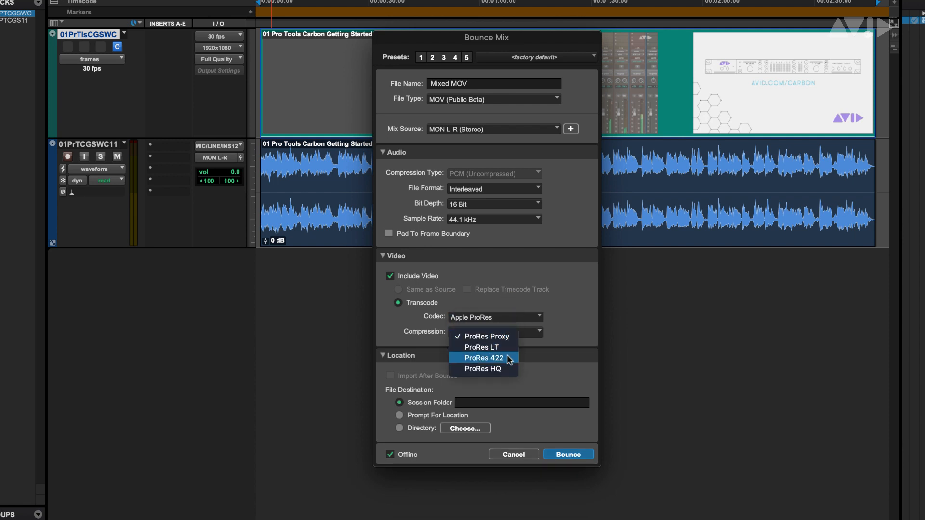
click(494, 317)
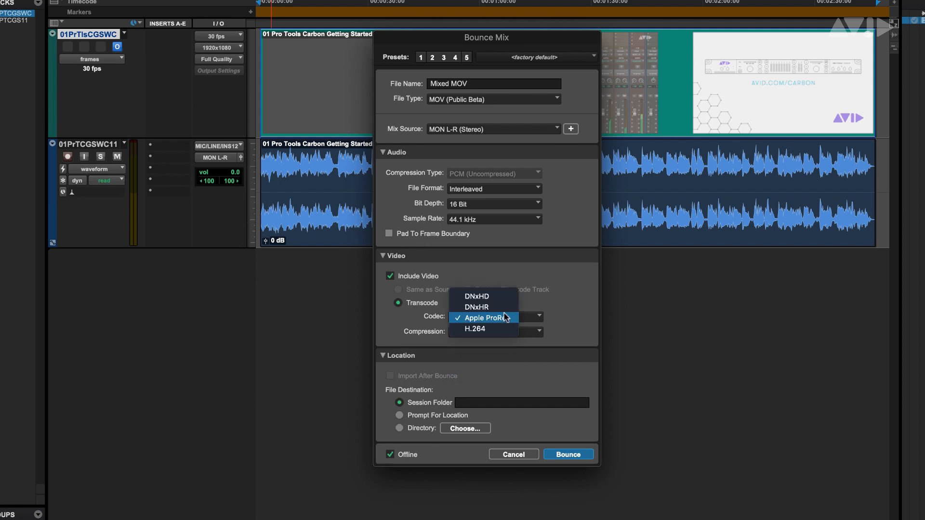
click(474, 329)
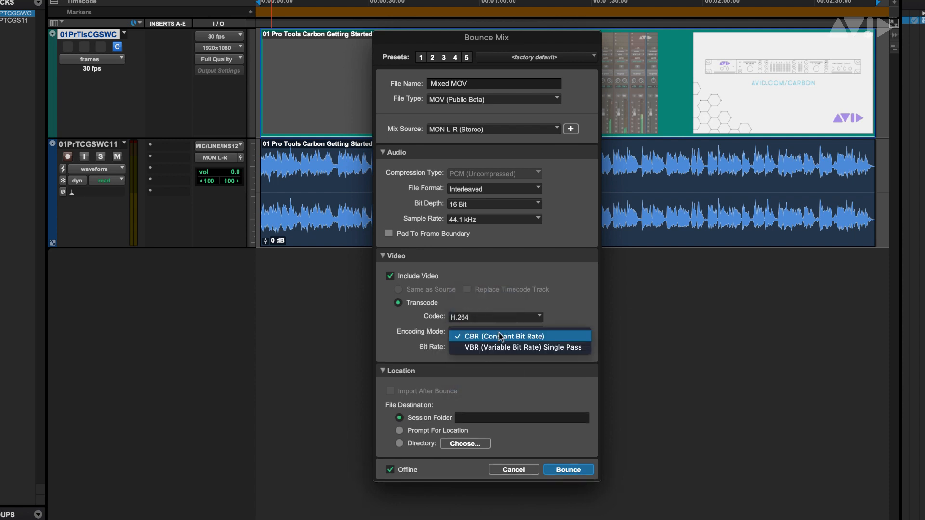
mouse_move(583, 328)
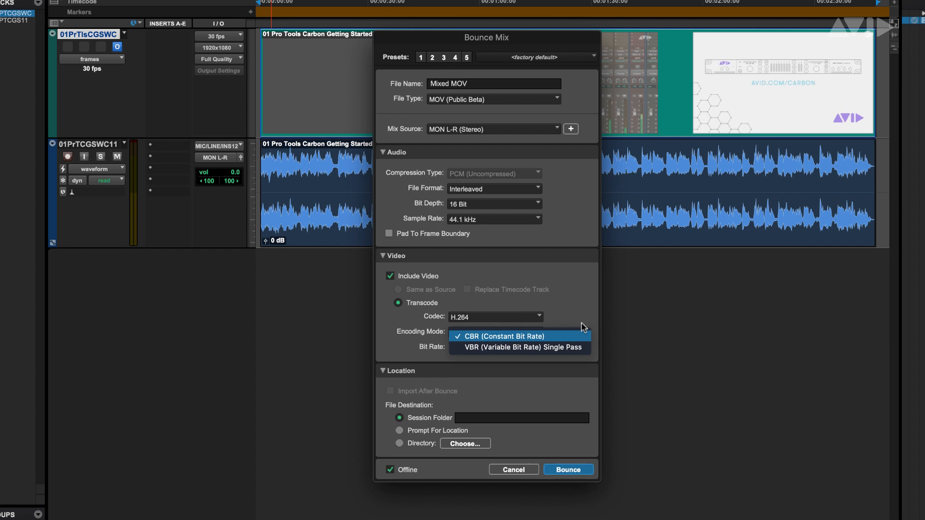
- Bounce the Mixed MOV file with constant bit rate (CBR) encoding
click(568, 470)
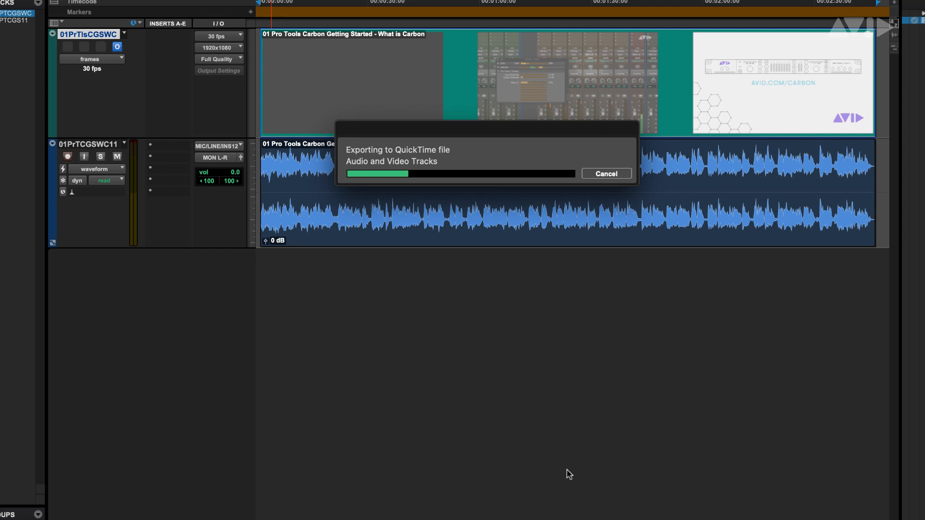
click(91, 7)
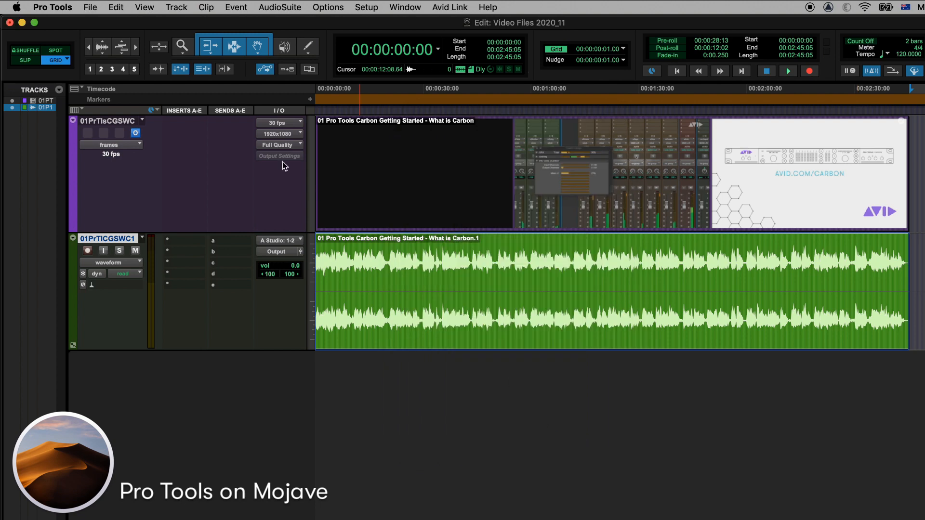
- Start a Bounce QuickTime of the session from the File menu
click(90, 7)
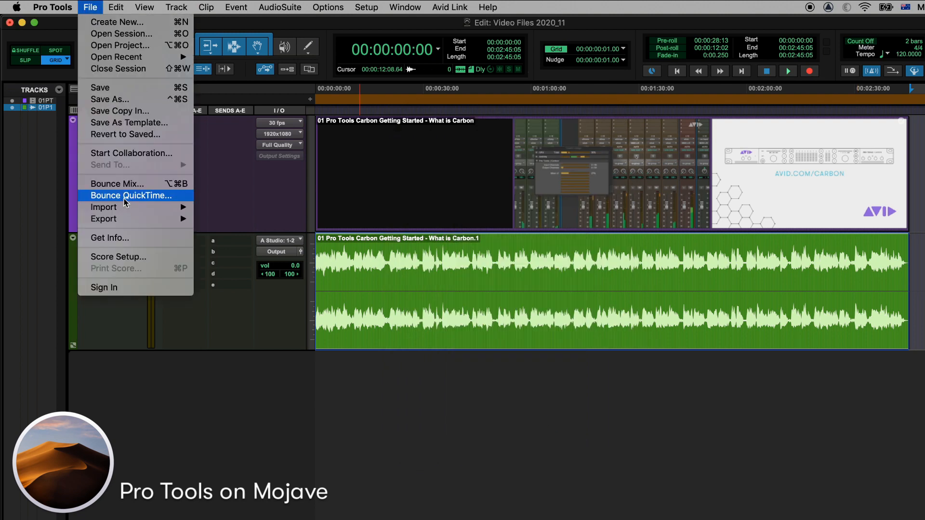
click(130, 195)
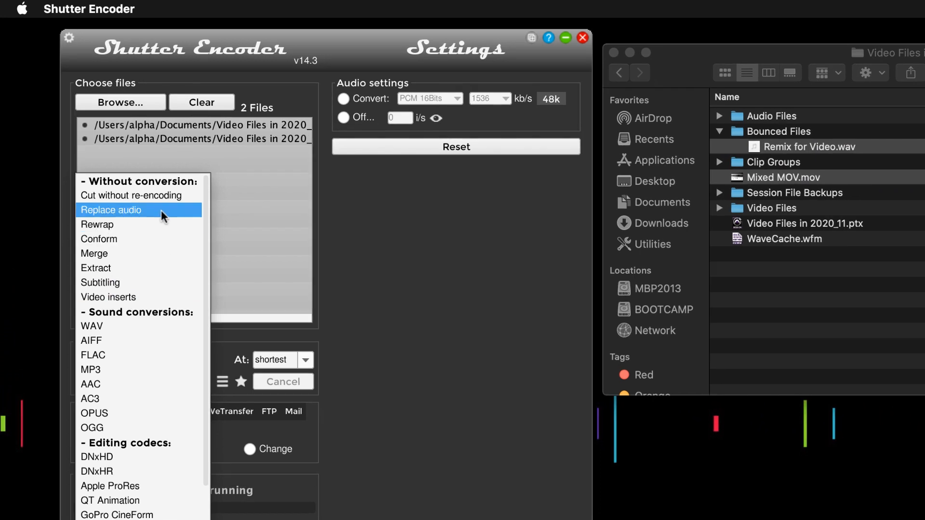
- Run the Replace audio function to swap Mixed MOV.mov's audio for Remix for Video.wav
click(110, 209)
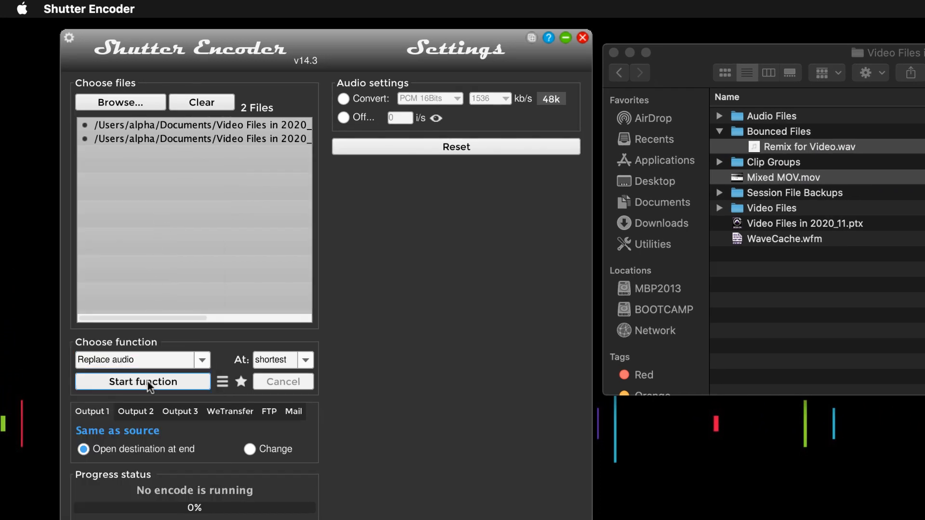
click(142, 382)
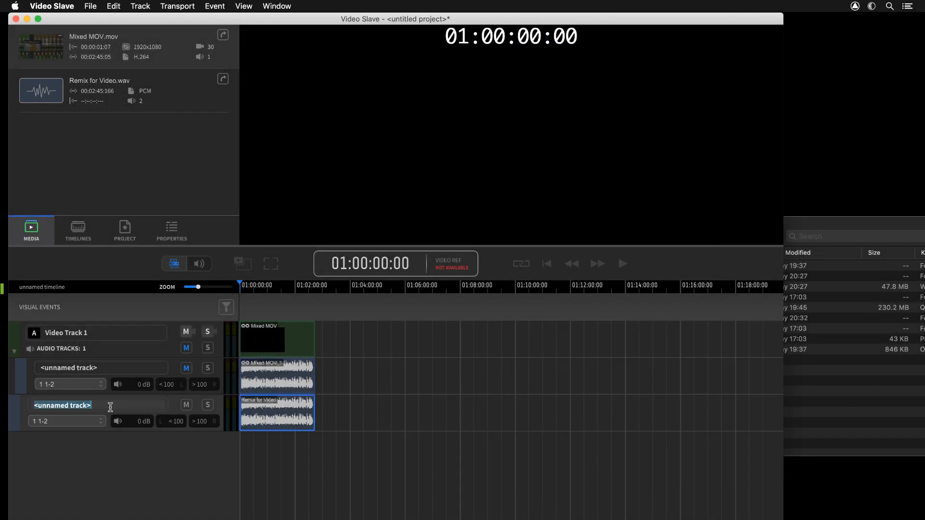
- Name the track New Mix, export H.264 with only New Mix's audio, and save the movie
text(New Mix)
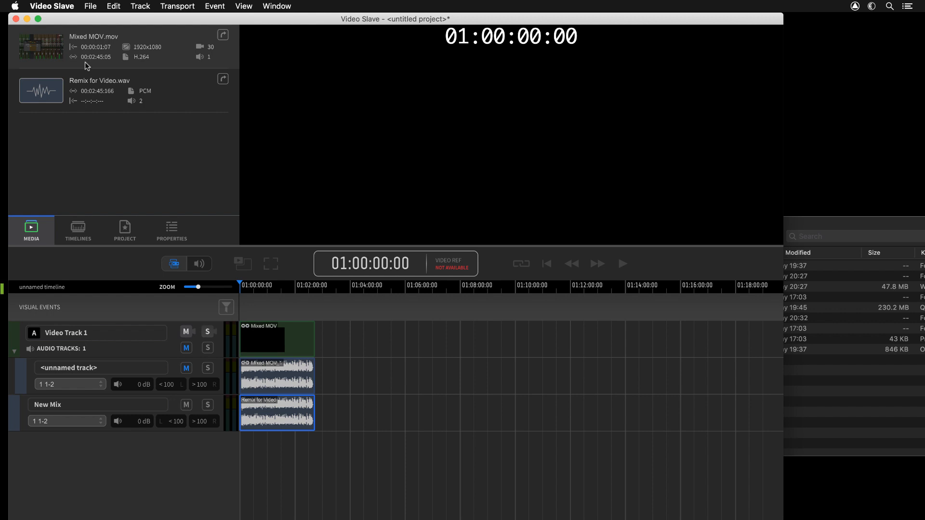
click(426, 197)
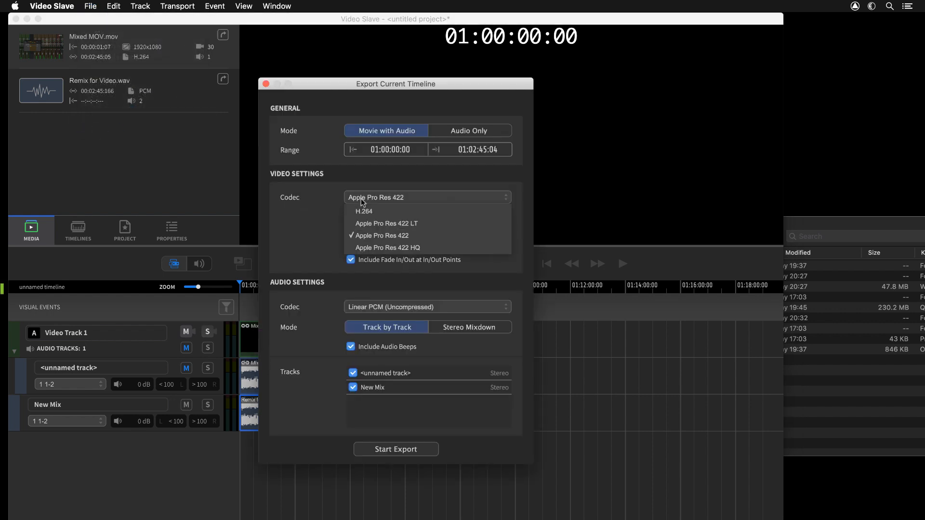
click(364, 211)
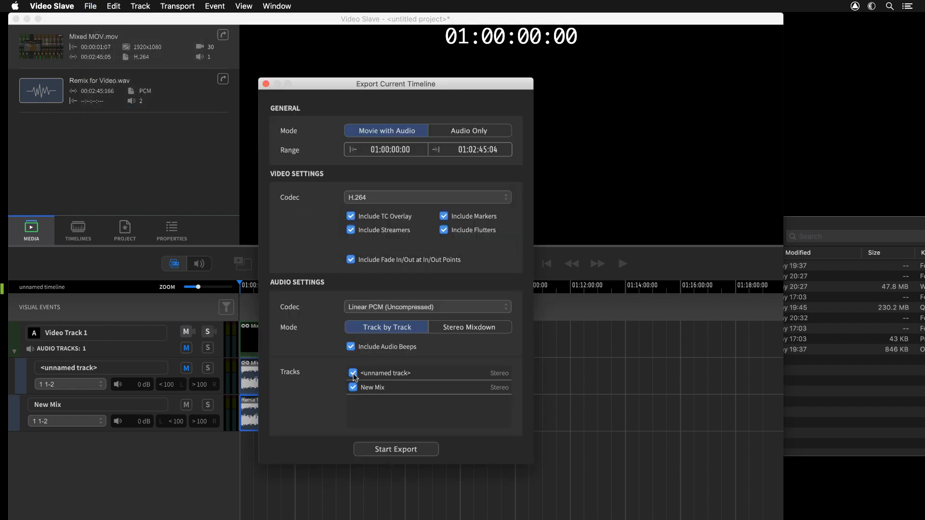
click(396, 449)
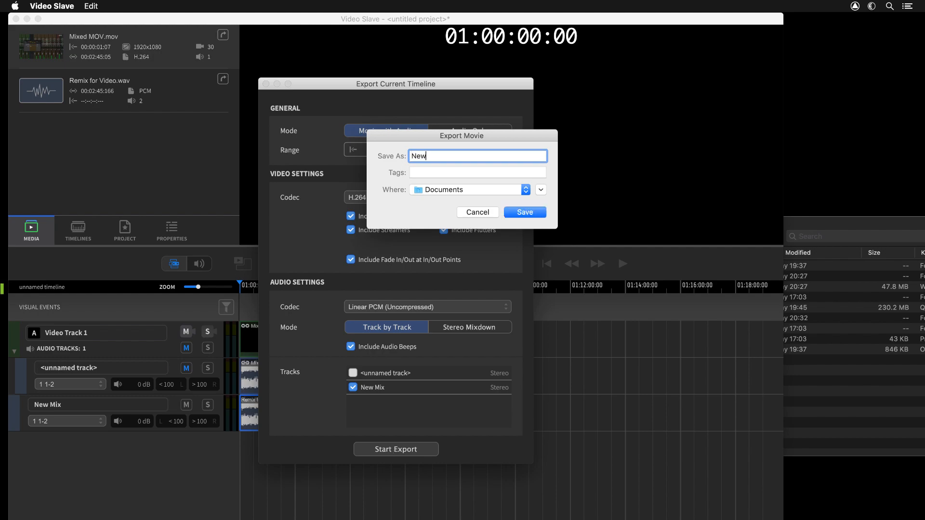
click(523, 213)
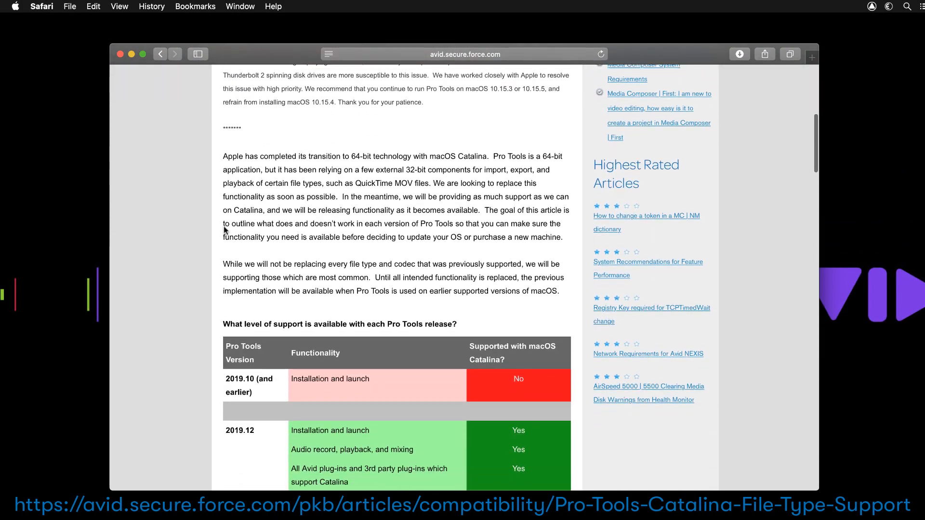
scroll(down, 3)
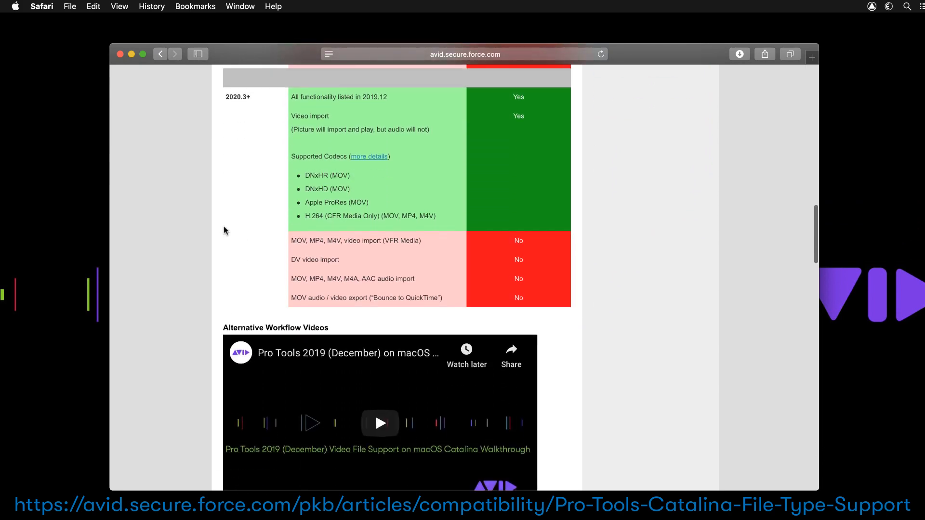
scroll(down, 3)
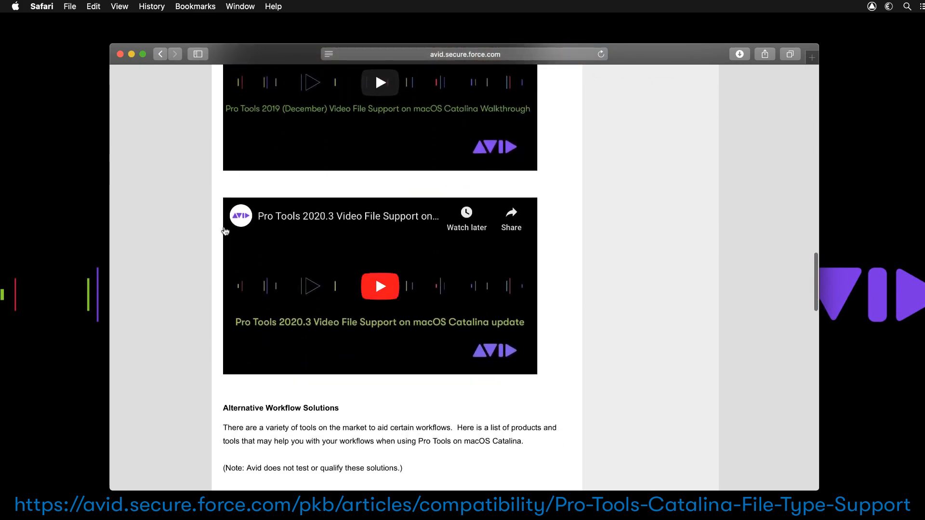